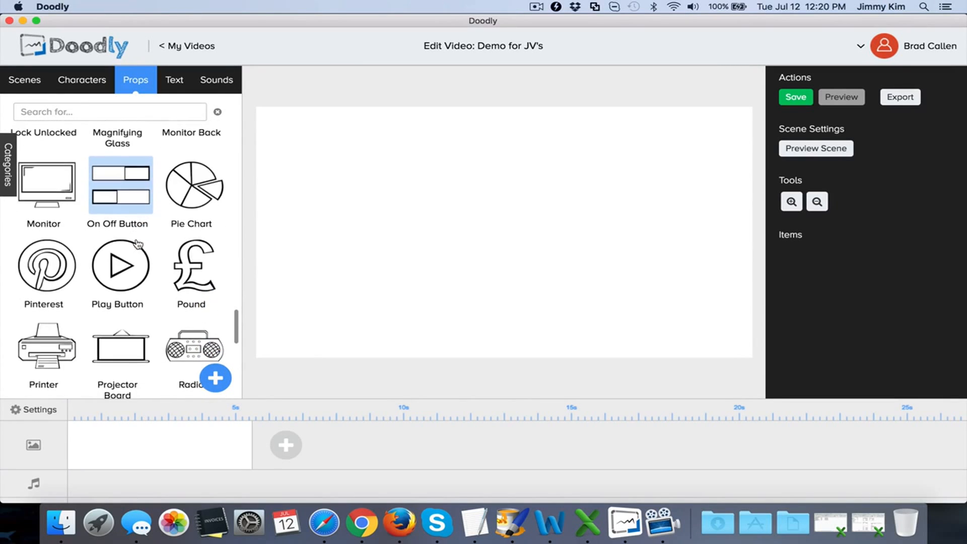
- Add the Play Button prop, enlarge it to fill the canvas and centre it
{"action": "scroll", "scroll_direction": "down", "scroll_amount": 3}
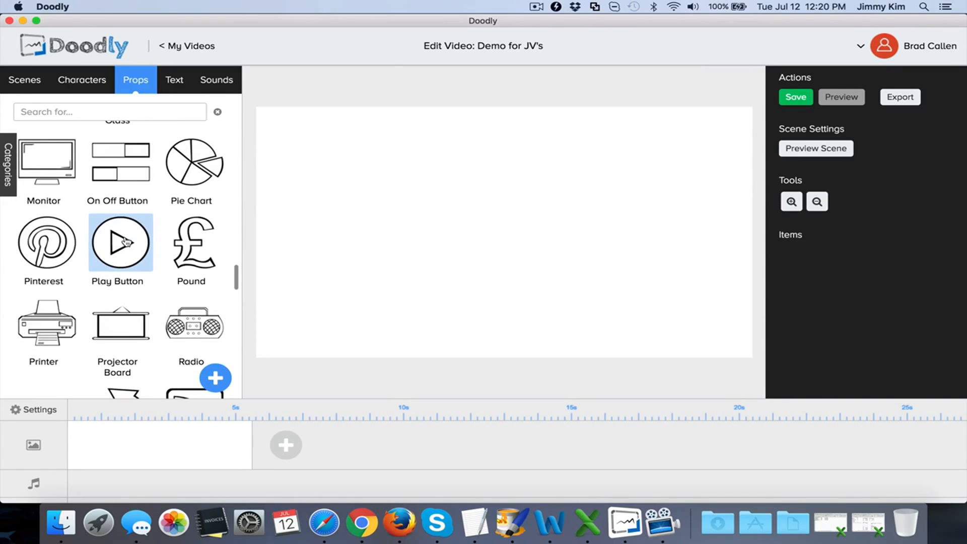
{"action": "left_click", "coordinate": [117, 242]}
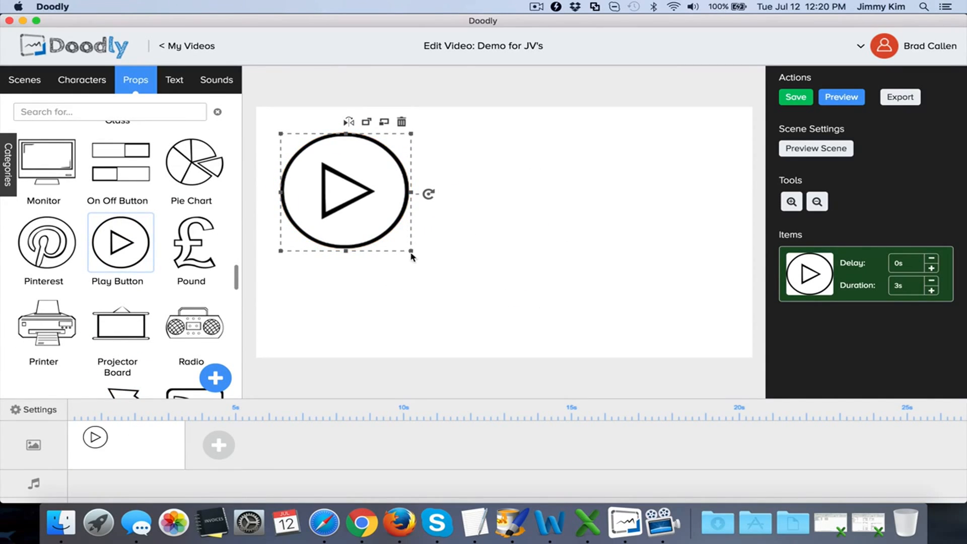
{"action": "left_click_drag", "start_coordinate": [412, 258], "coordinate": [491, 325]}
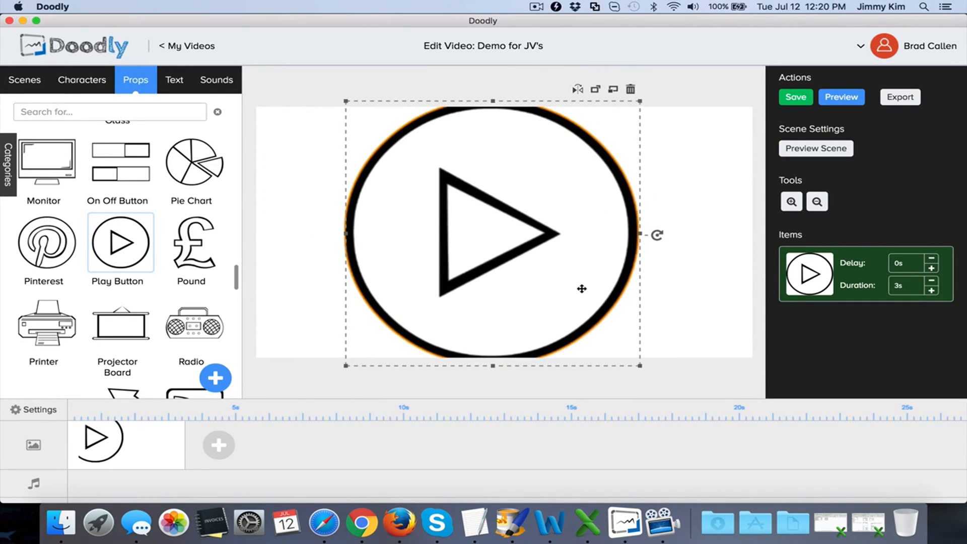
{"action": "left_click_drag", "start_coordinate": [639, 365], "coordinate": [611, 339]}
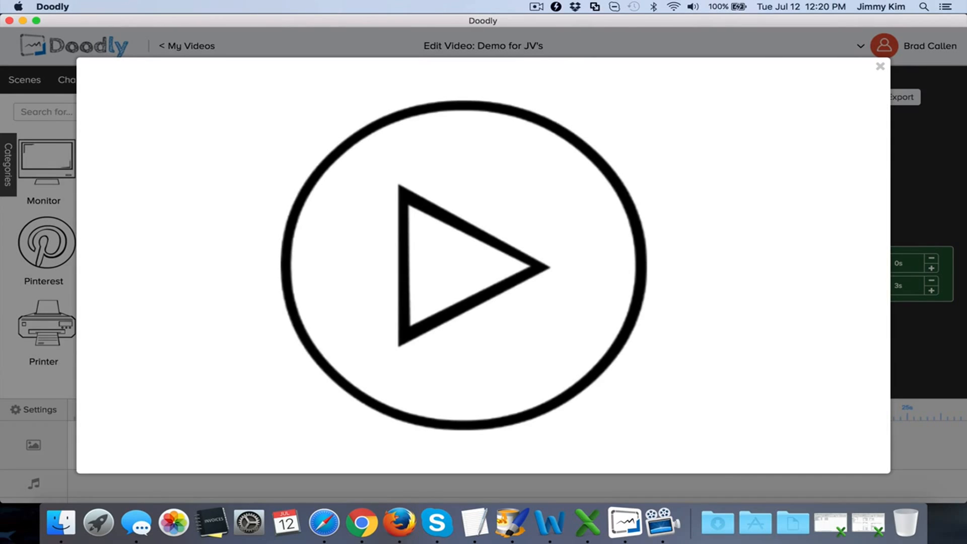
{"action": "mouse_move", "coordinate": [874, 74]}
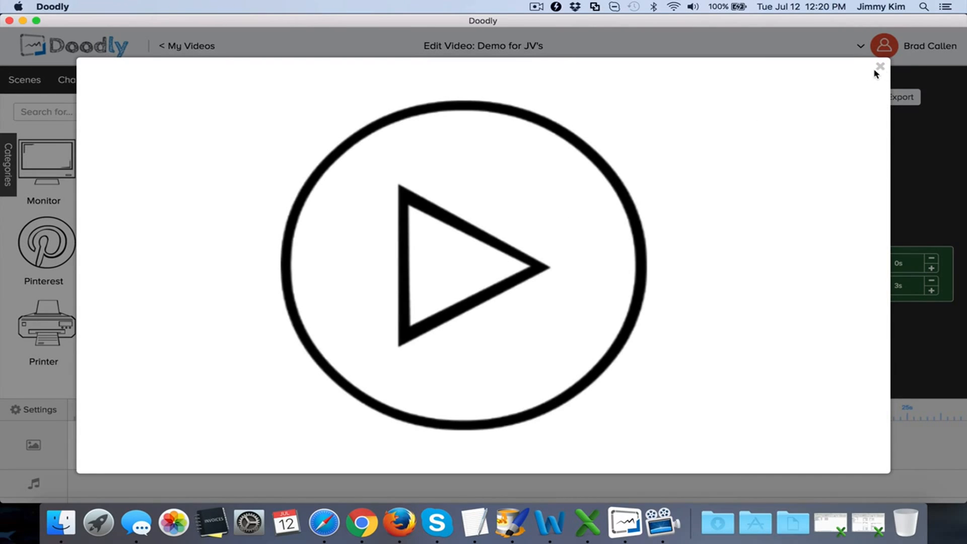
- Close the preview and add a blank scene after the play-button scene
{"action": "left_click", "coordinate": [880, 66]}
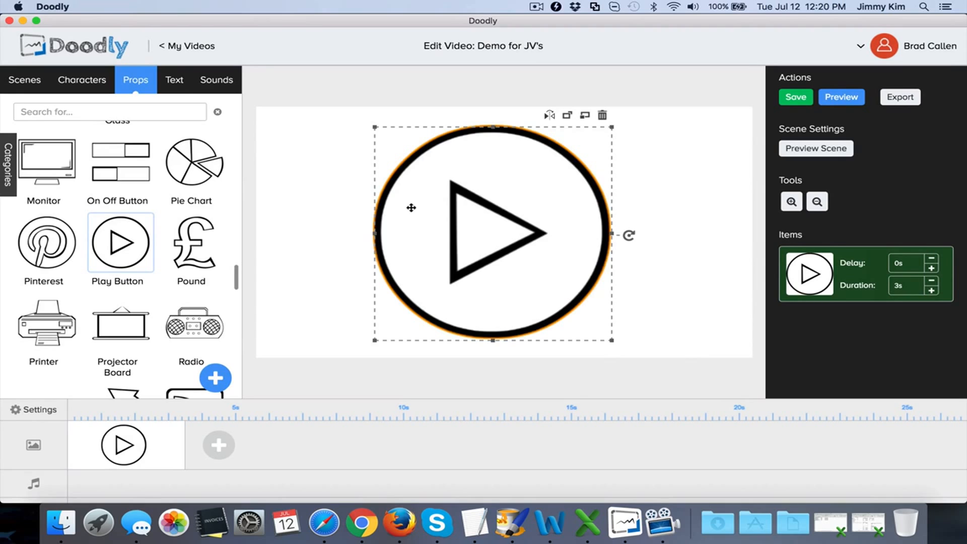
{"action": "left_click_drag", "start_coordinate": [491, 233], "coordinate": [393, 231]}
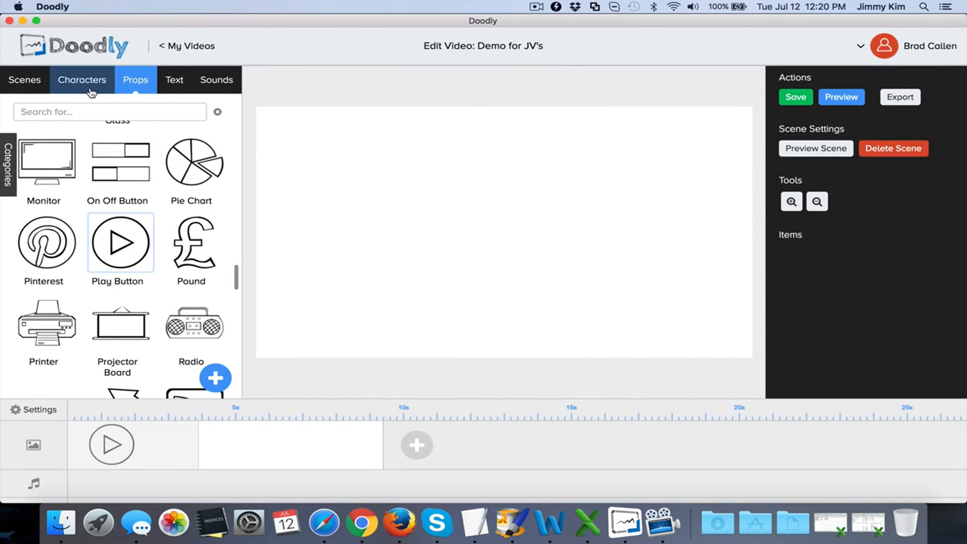
- Add the seated Steve character from the Characters library
{"action": "left_click", "coordinate": [81, 80]}
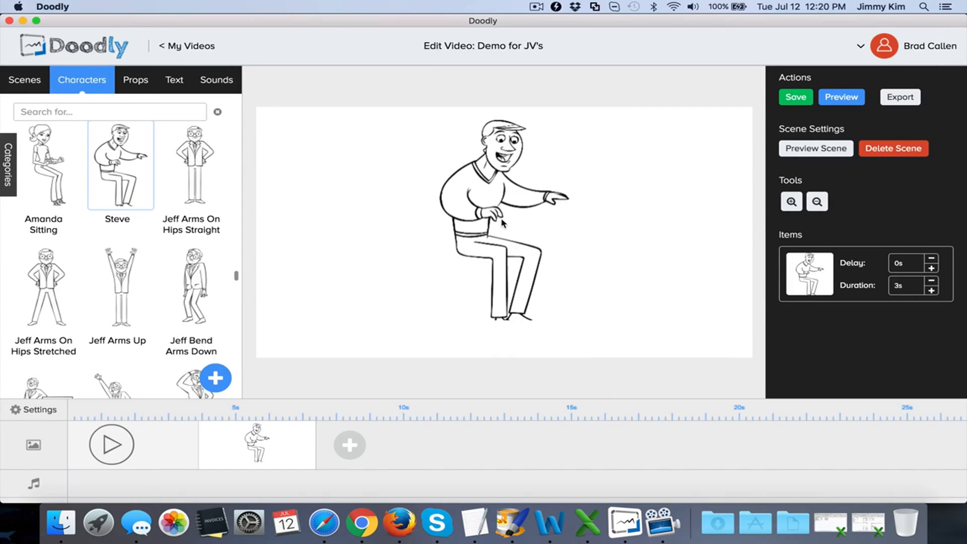
{"action": "left_click", "coordinate": [500, 221]}
{"action": "type", "text": "table"}
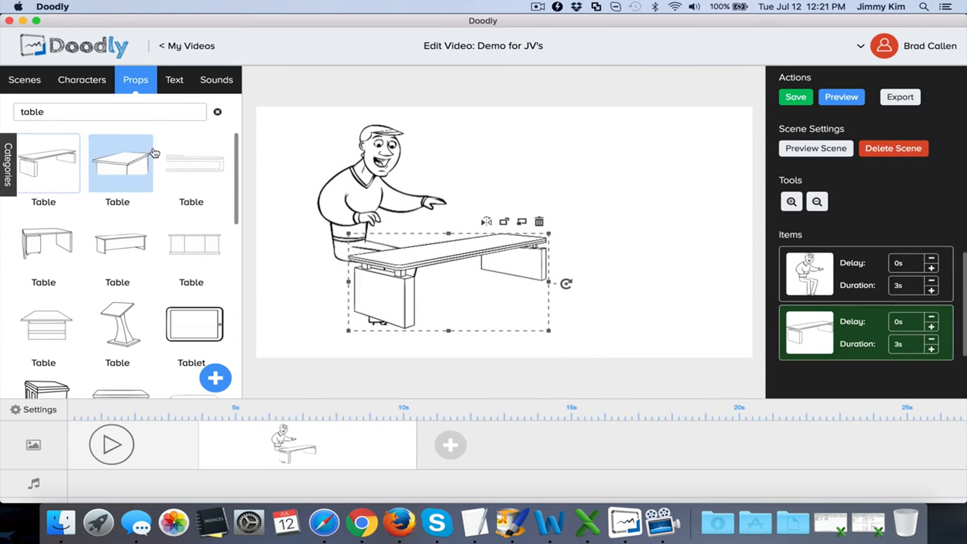
- Search the props for a keyboard, set it shrunk on the desk and enlarge the desk
{"action": "type", "text": "keyboard"}
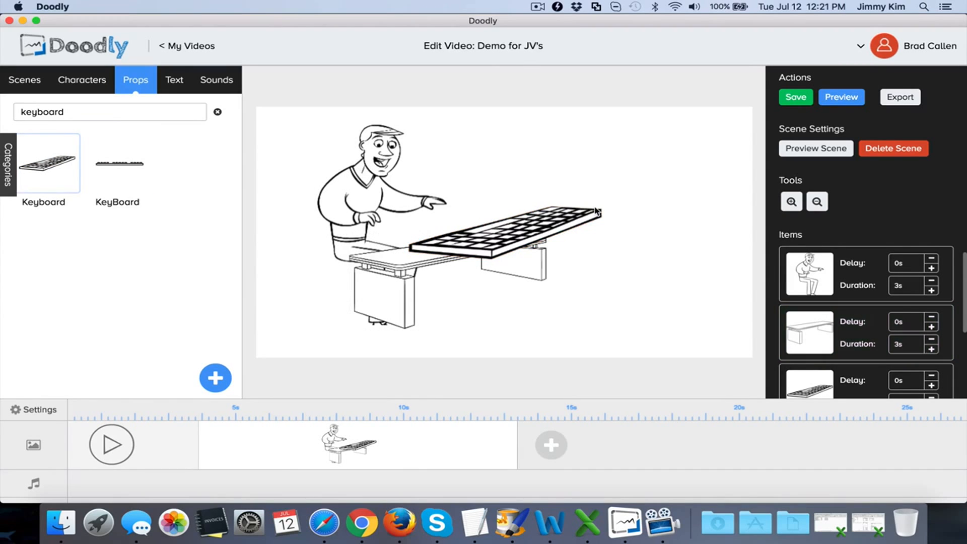
{"action": "left_click", "coordinate": [511, 232]}
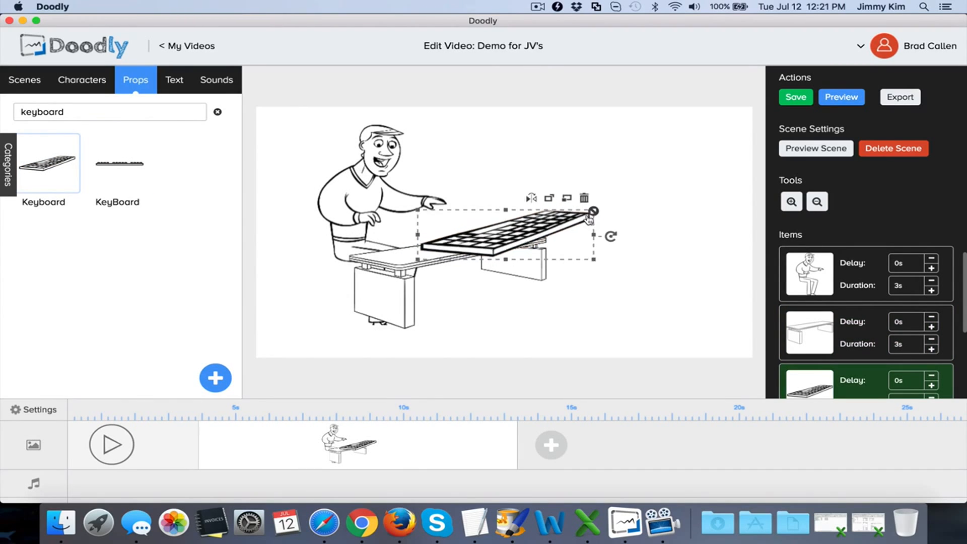
{"action": "left_click_drag", "start_coordinate": [594, 209], "coordinate": [505, 244]}
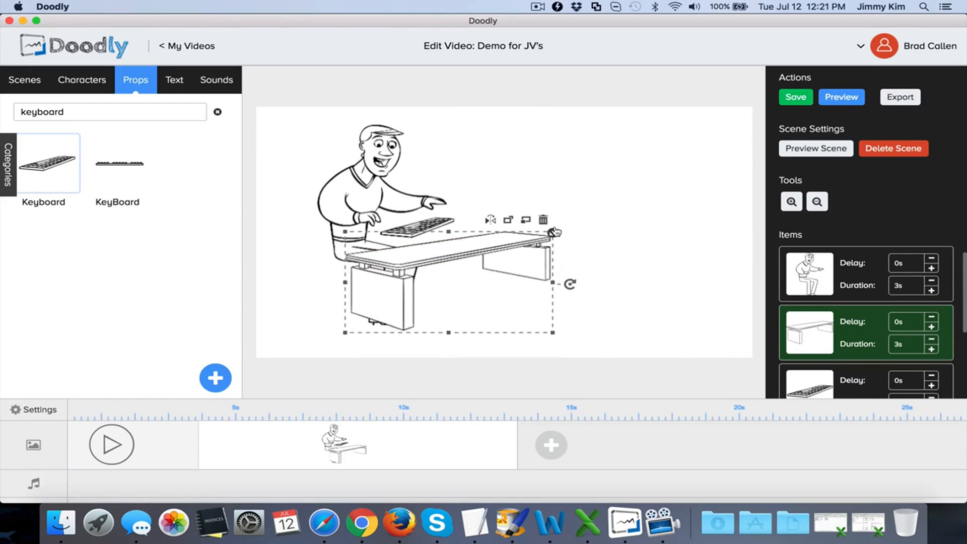
{"action": "left_click_drag", "start_coordinate": [553, 233], "coordinate": [570, 218]}
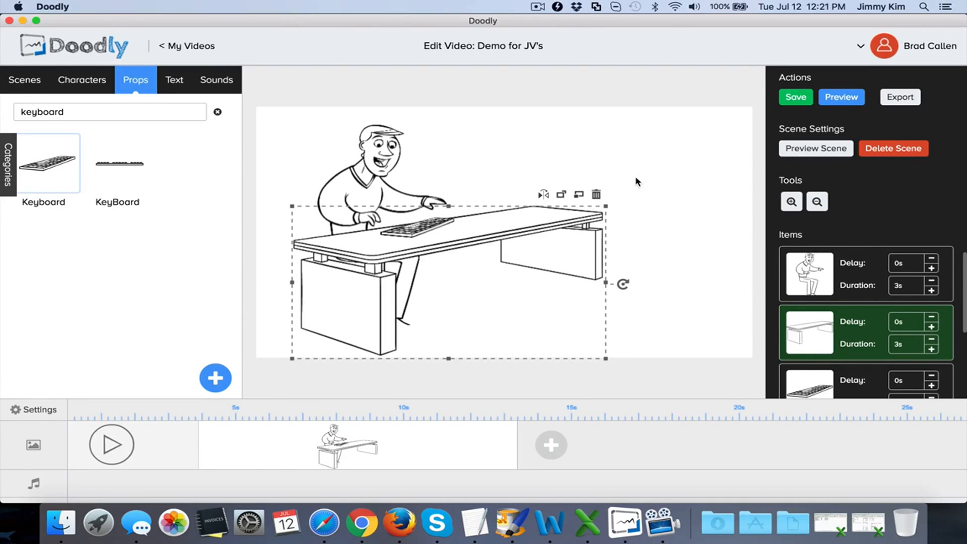
{"action": "left_click", "coordinate": [816, 148]}
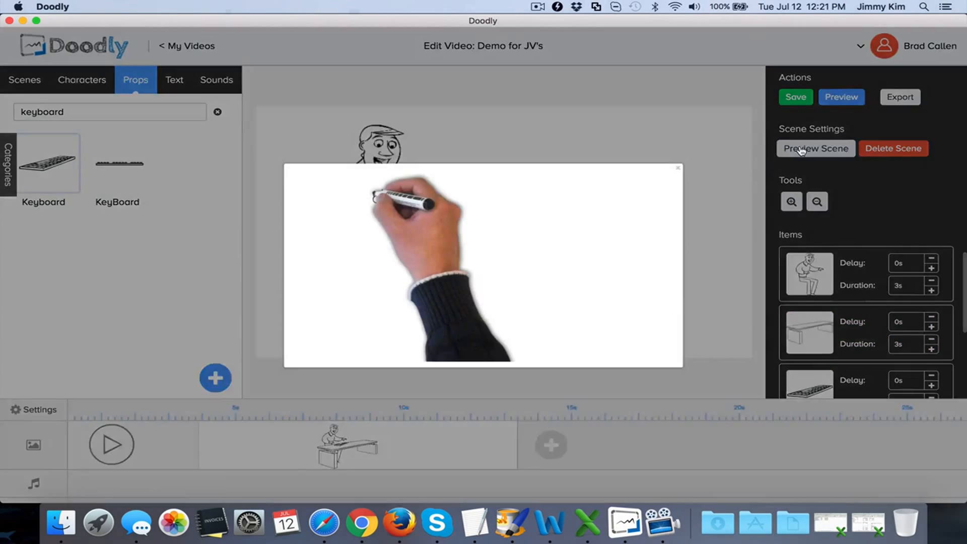
{"action": "left_click", "coordinate": [816, 148]}
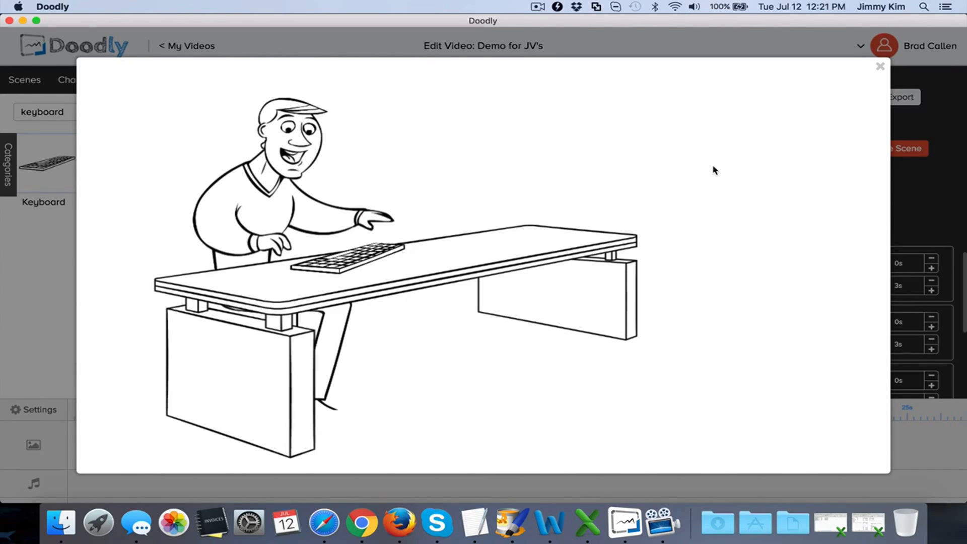
{"action": "mouse_move", "coordinate": [324, 107]}
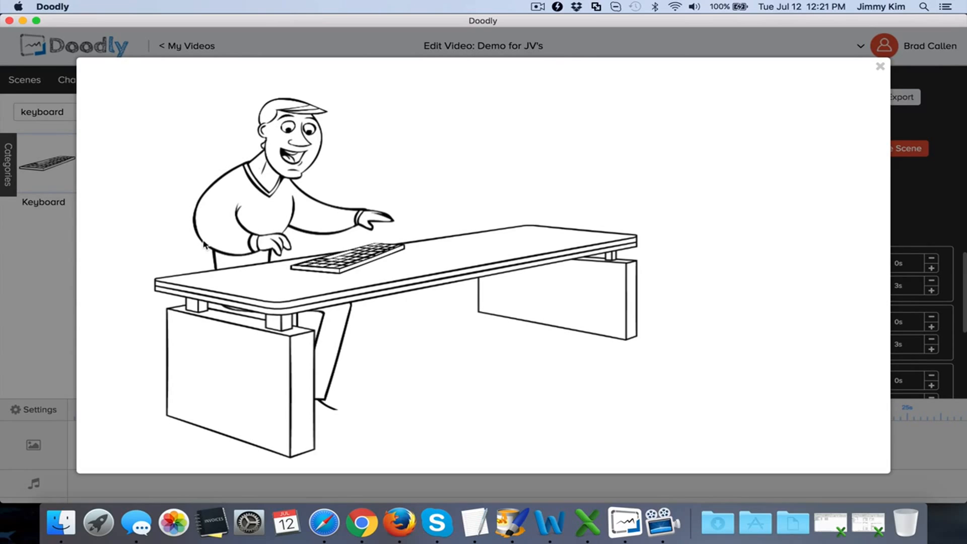
{"action": "mouse_move", "coordinate": [411, 206]}
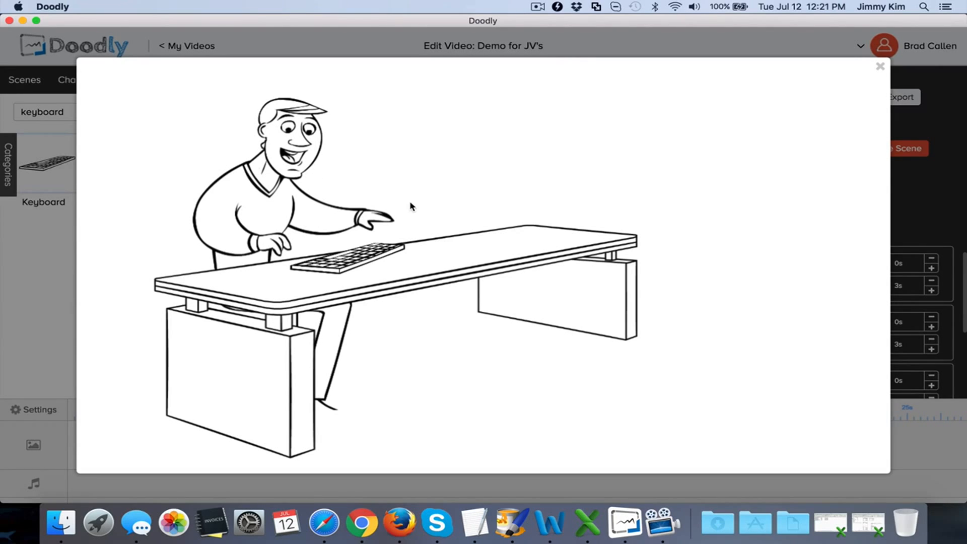
{"action": "mouse_move", "coordinate": [447, 209]}
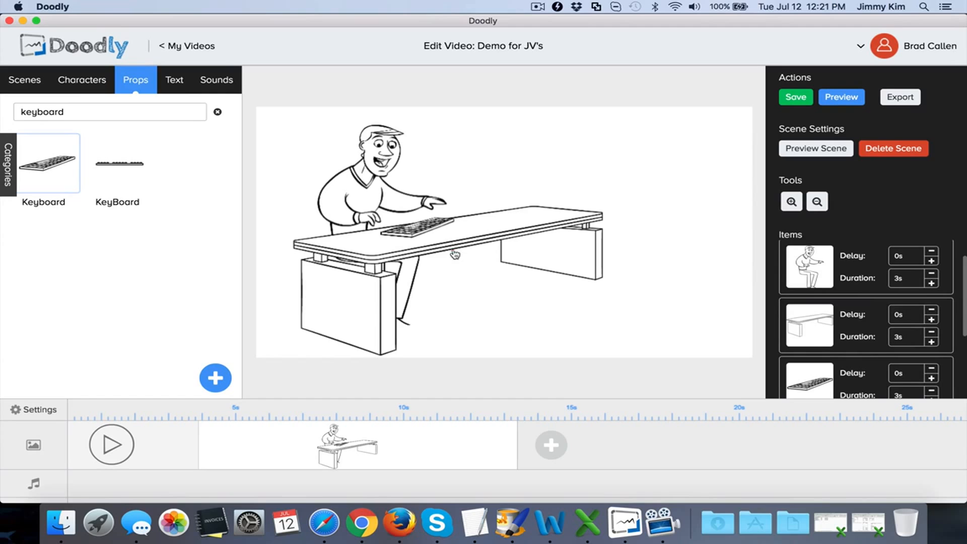
- Select the desk and stretch its scene so each drawing lasts 4.43 seconds
{"action": "left_click", "coordinate": [453, 255]}
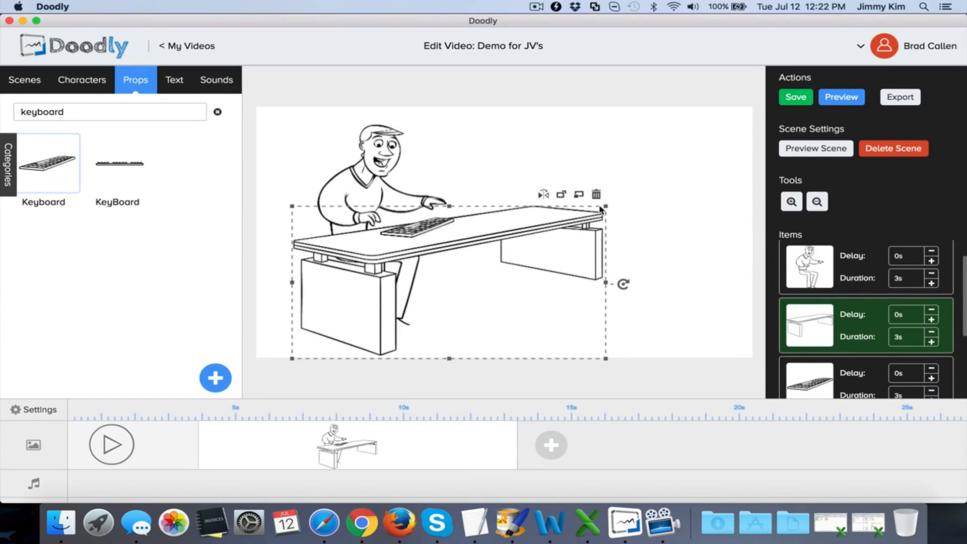
{"action": "mouse_move", "coordinate": [511, 447]}
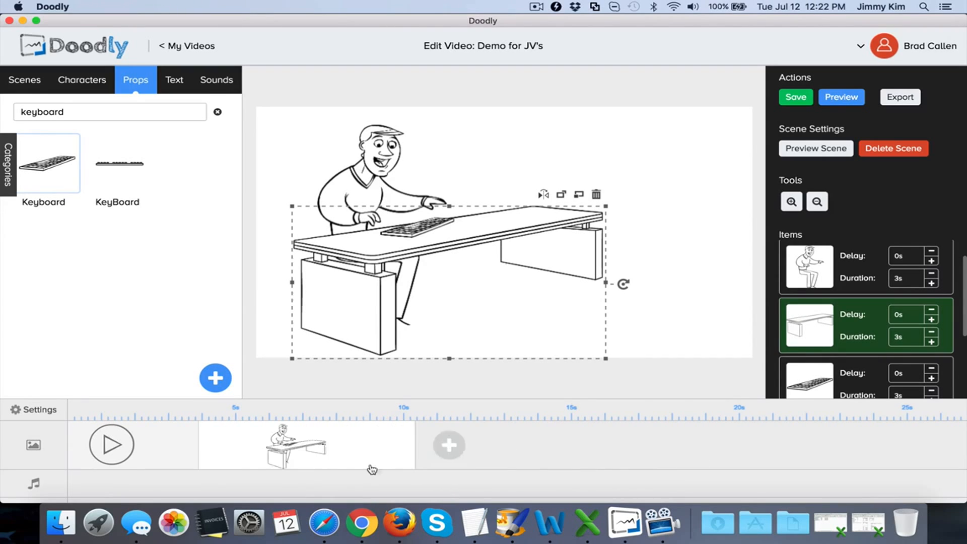
{"action": "left_click_drag", "start_coordinate": [414, 444], "coordinate": [358, 444]}
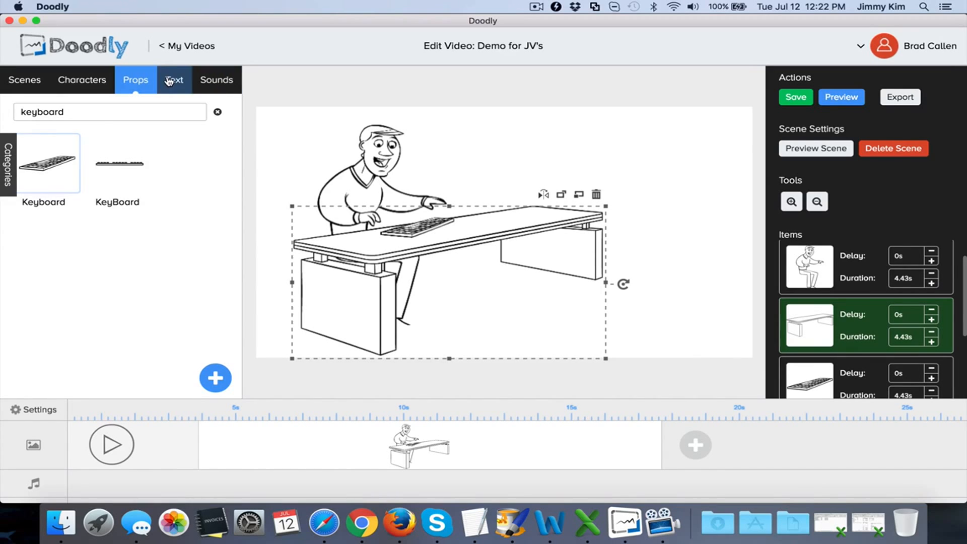
- Add a new scene with a text box reading 'Hey it's Jimmy!'
{"action": "left_click", "coordinate": [173, 80]}
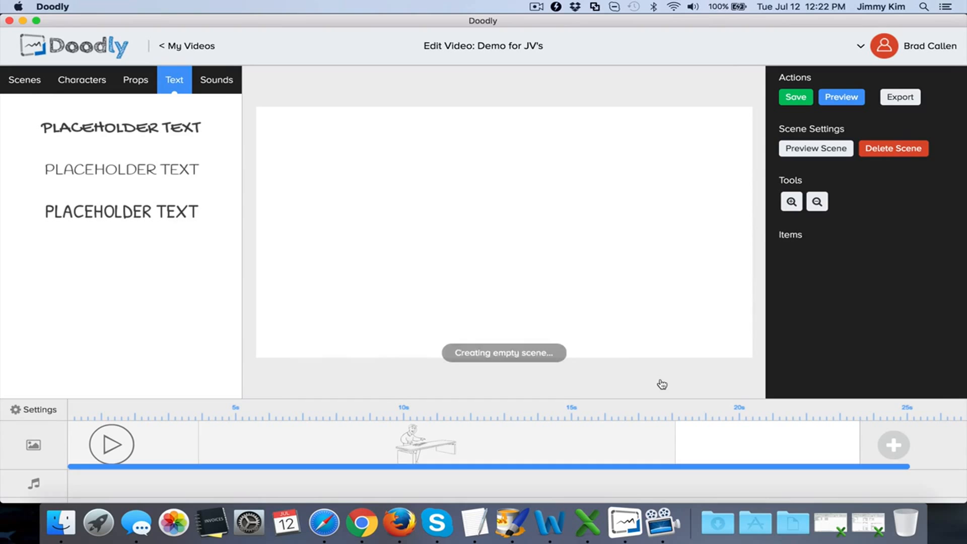
{"action": "left_click", "coordinate": [121, 127]}
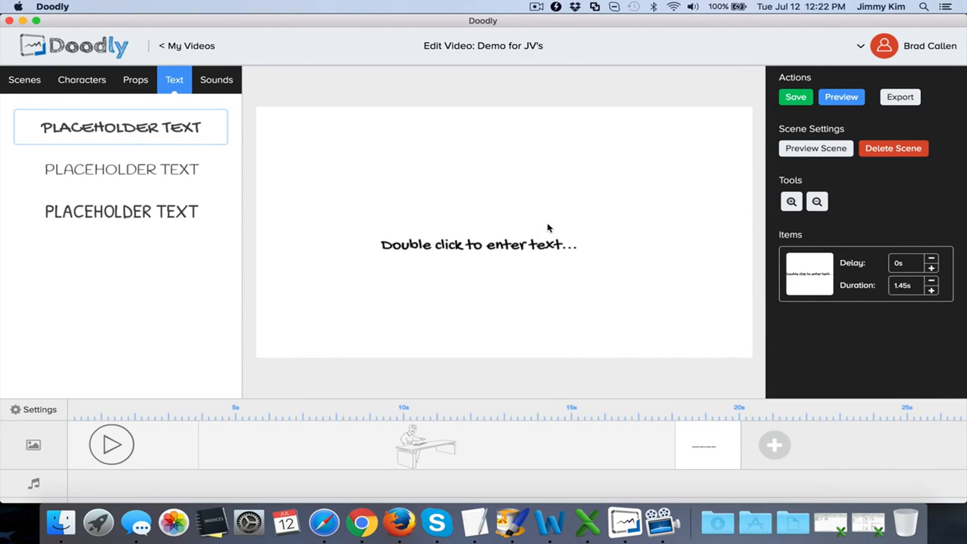
{"action": "double_click", "coordinate": [479, 245]}
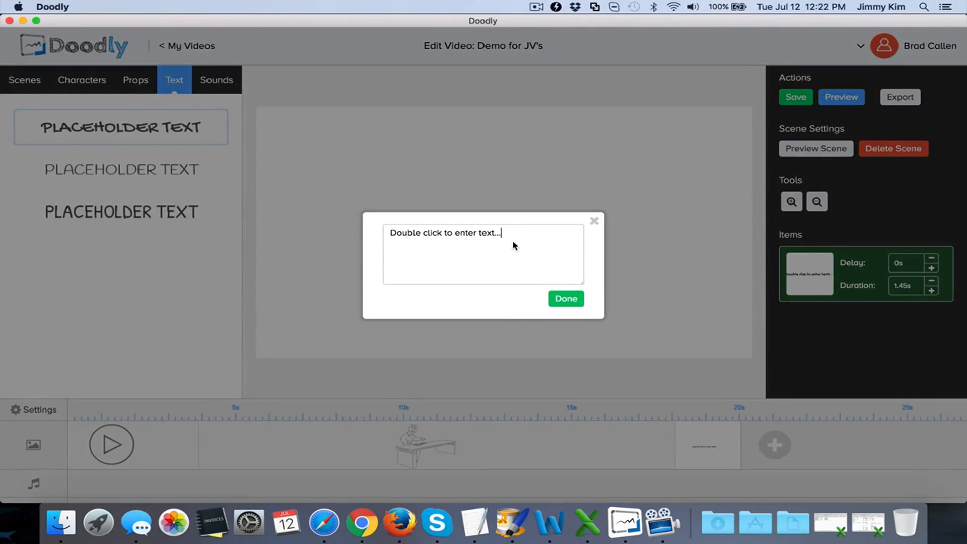
{"action": "type", "text": "Hey it;s"}
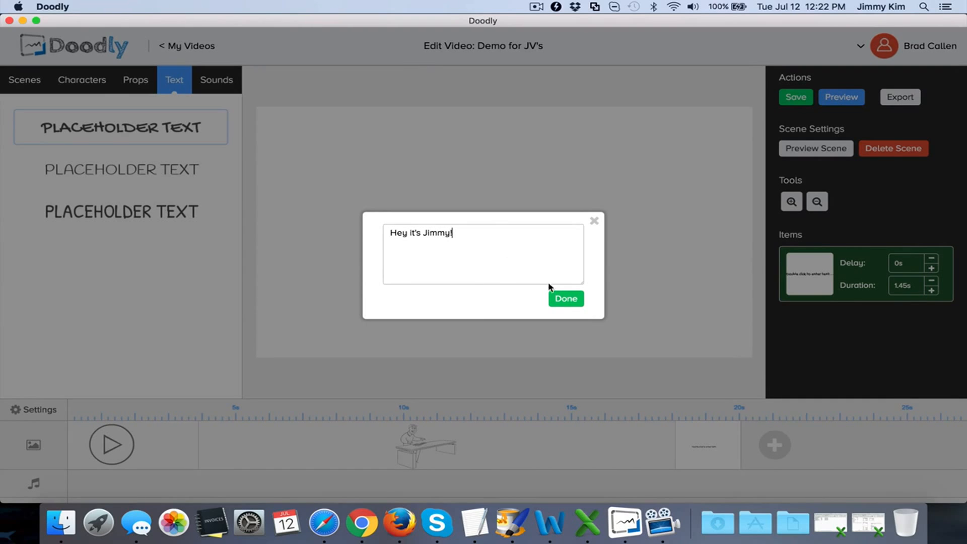
{"action": "left_click", "coordinate": [566, 298]}
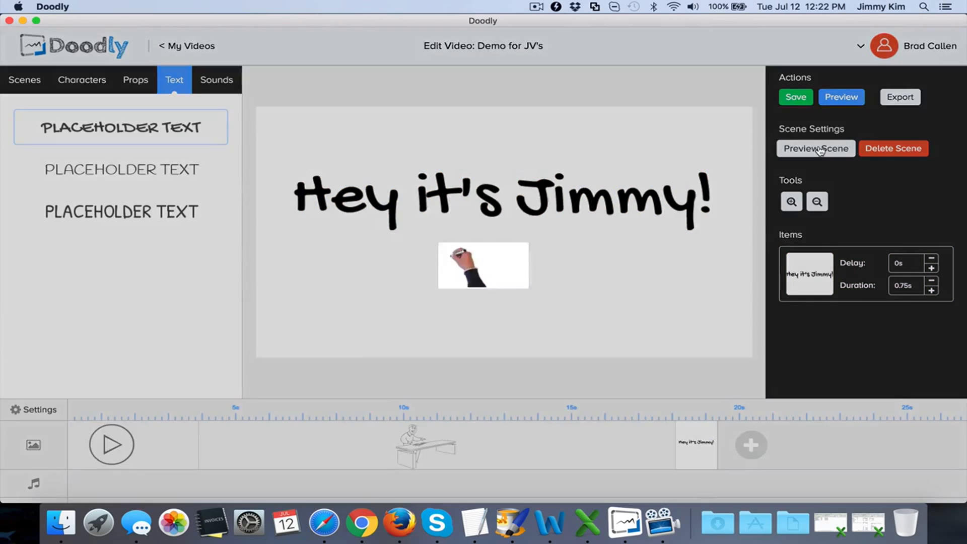
- Preview the text scene, lengthen it to 7.13 seconds and preview again
{"action": "left_click", "coordinate": [816, 148]}
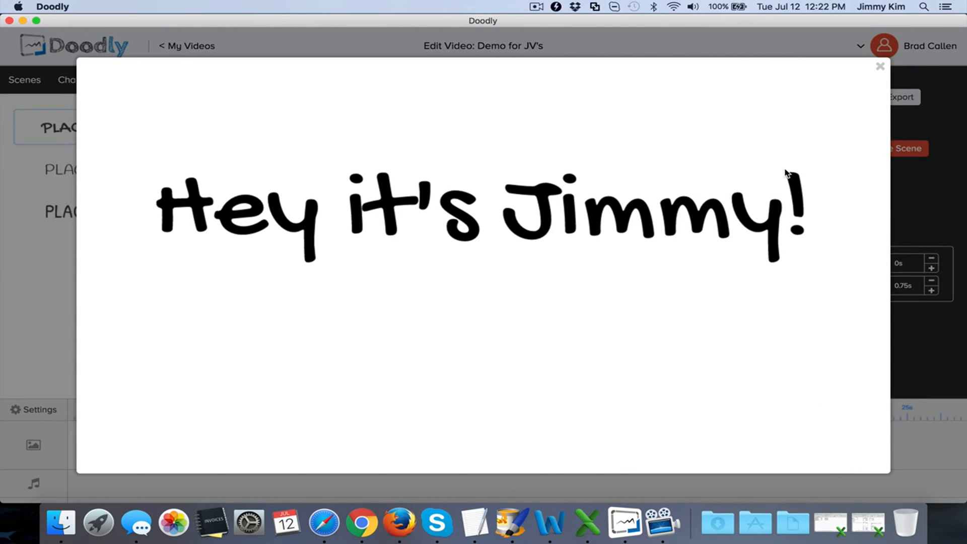
{"action": "mouse_move", "coordinate": [778, 194]}
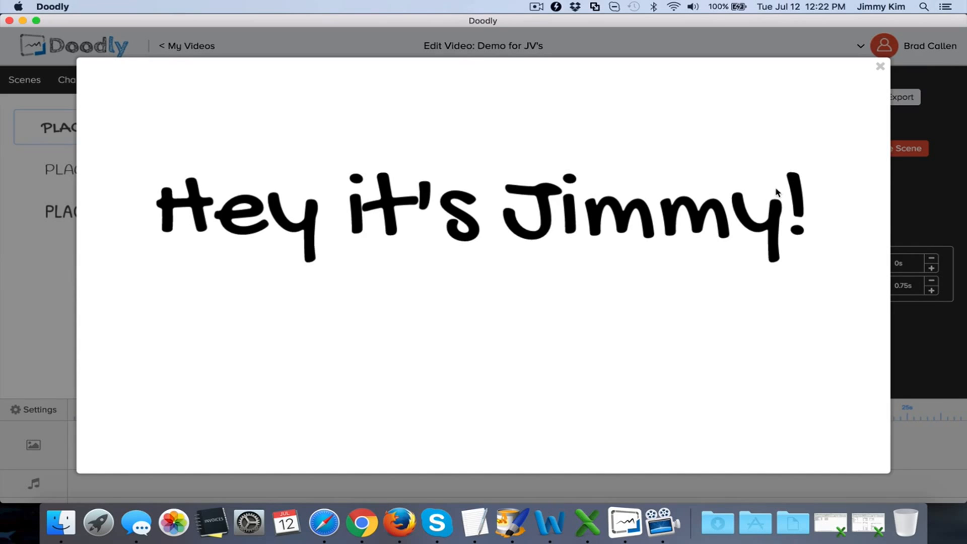
{"action": "left_click", "coordinate": [878, 67]}
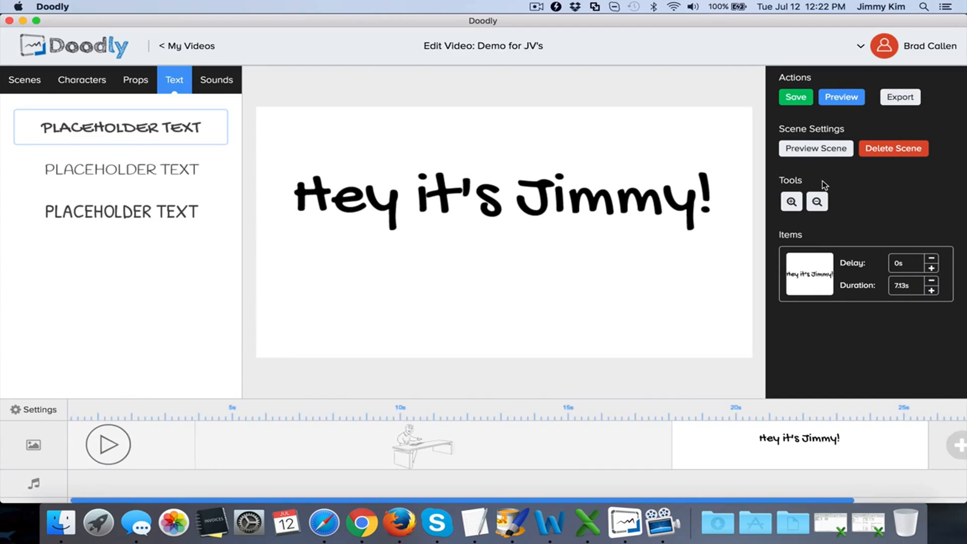
{"action": "left_click", "coordinate": [816, 149]}
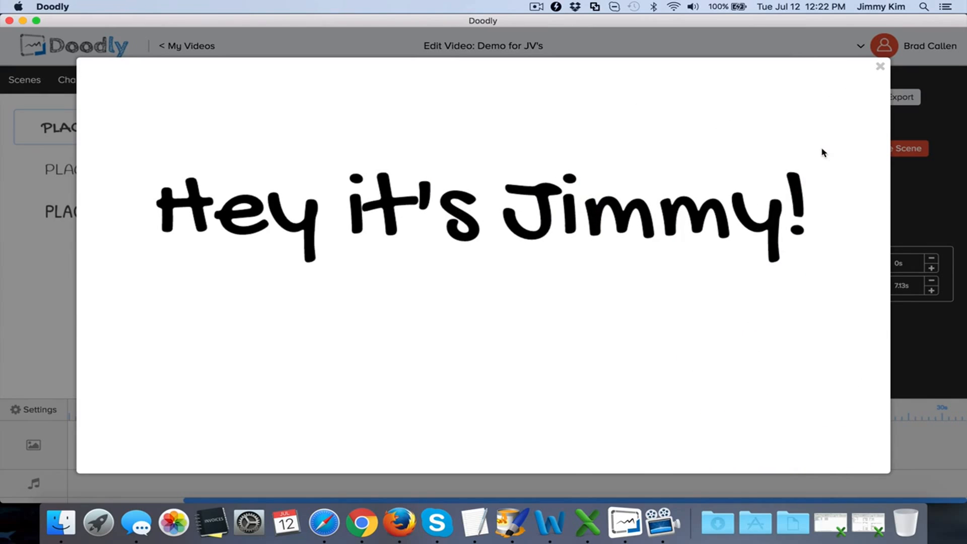
{"action": "mouse_move", "coordinate": [880, 66]}
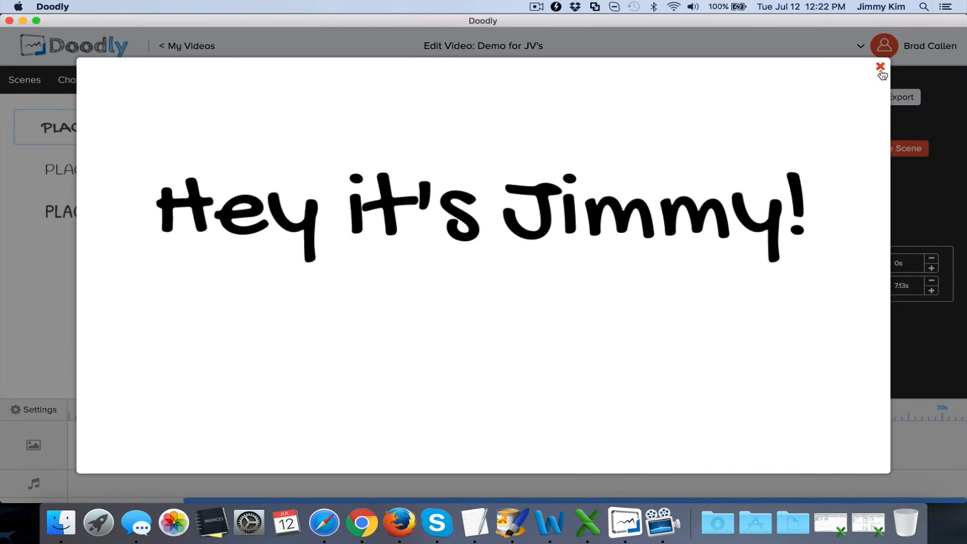
- Close the preview and browse the Sounds, Props and Characters libraries, clearing the keyboard search
{"action": "left_click", "coordinate": [879, 66]}
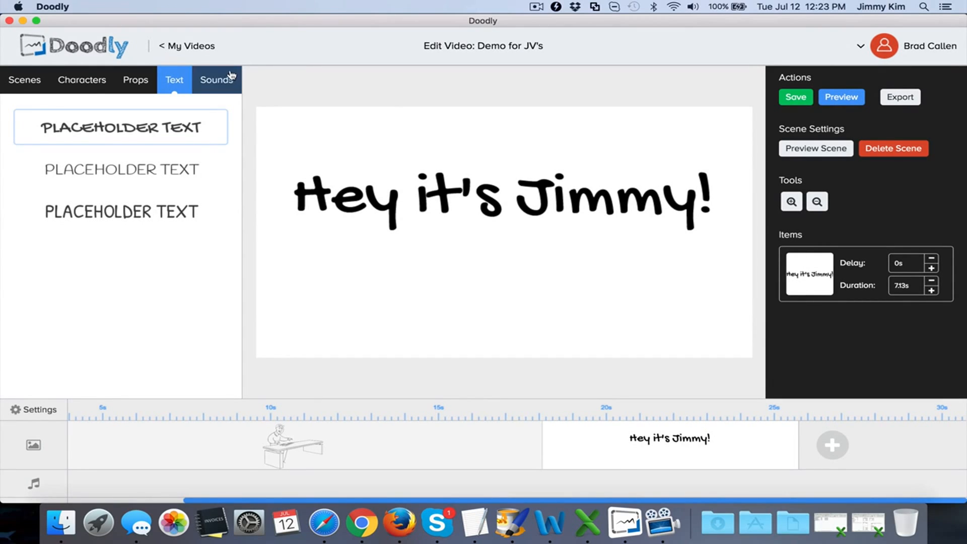
{"action": "left_click", "coordinate": [216, 80]}
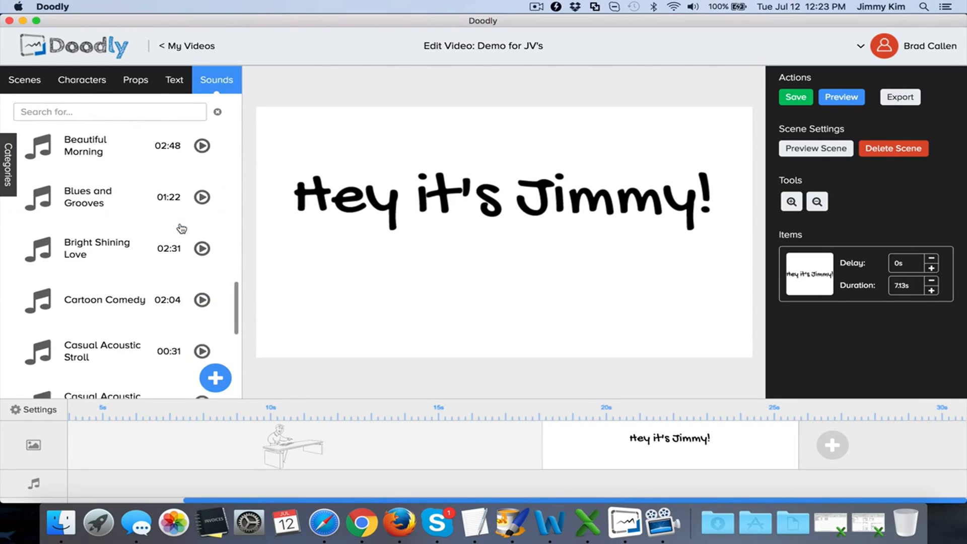
{"action": "left_click", "coordinate": [215, 378]}
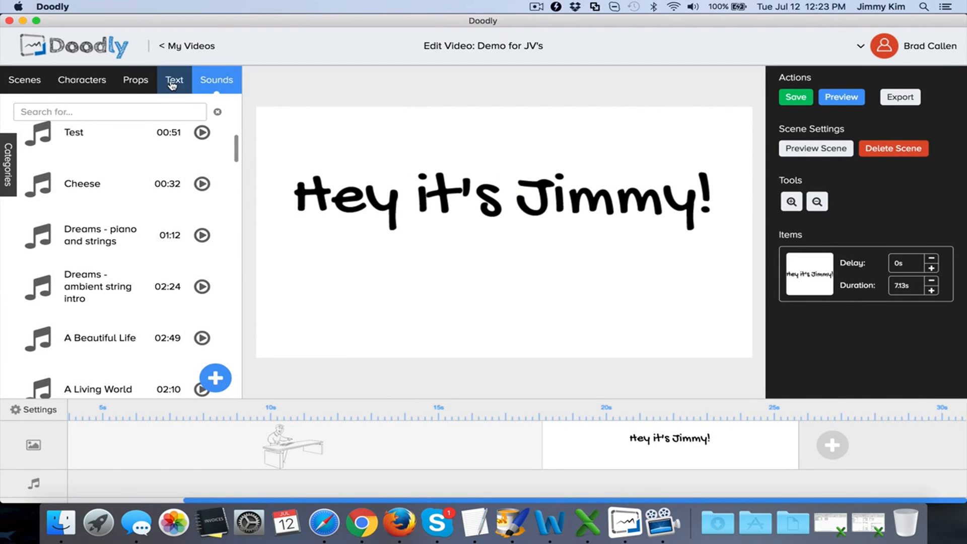
{"action": "left_click", "coordinate": [214, 377]}
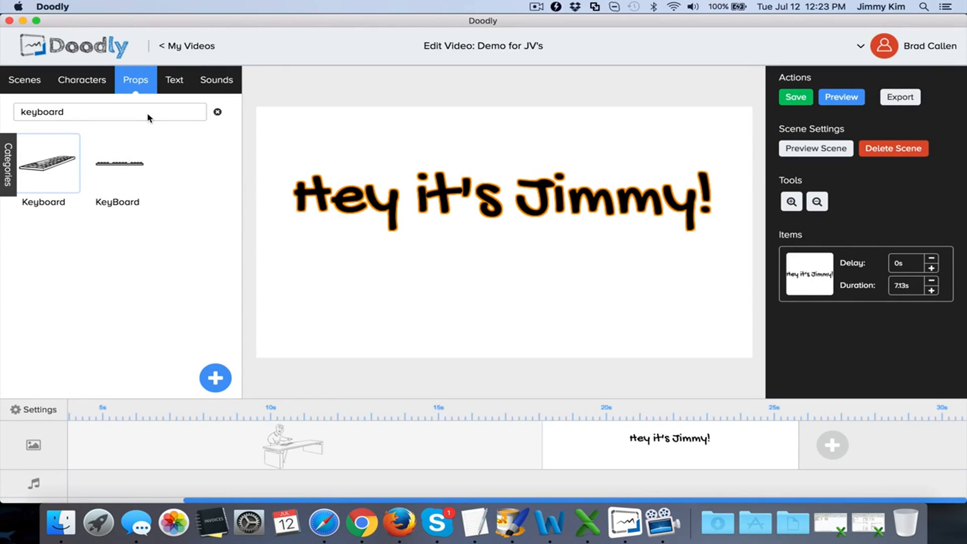
{"action": "left_click", "coordinate": [217, 112]}
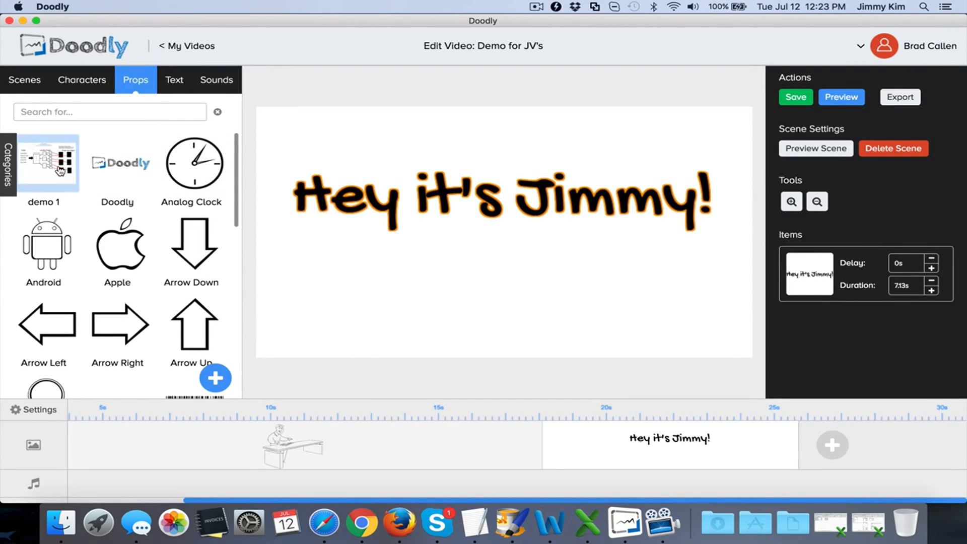
{"action": "left_click", "coordinate": [81, 80]}
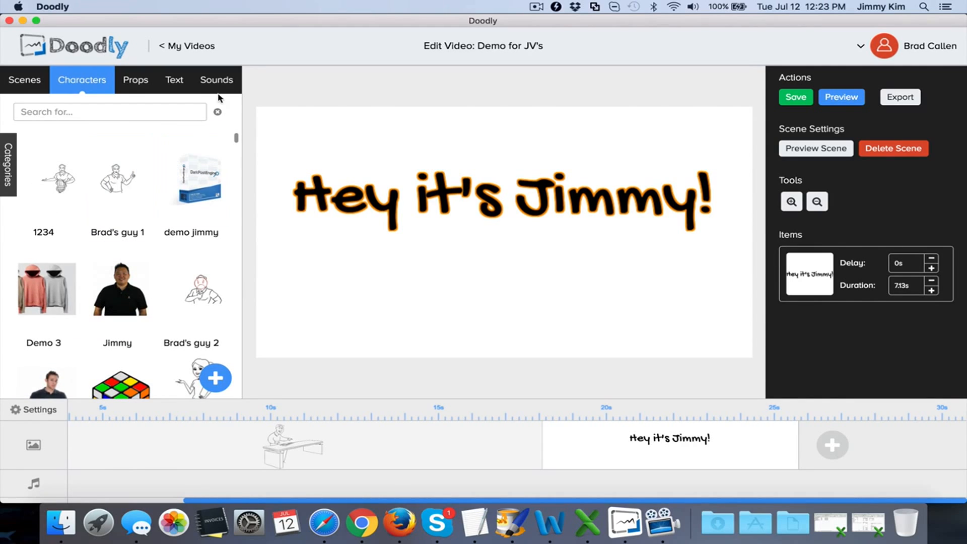
- Add the Last Man Standing music track, then remove it to leave no music
{"action": "left_click", "coordinate": [215, 79]}
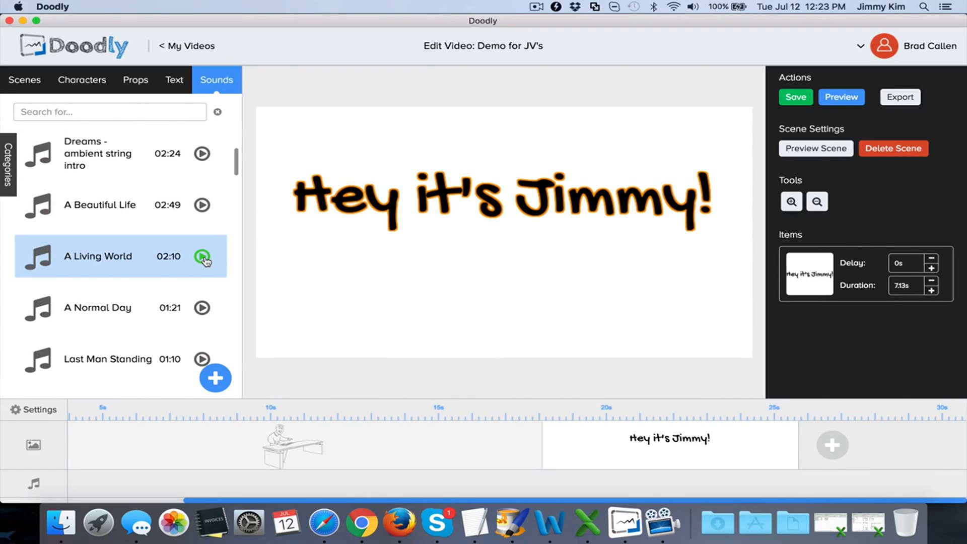
{"action": "scroll", "scroll_direction": "down", "scroll_amount": 3}
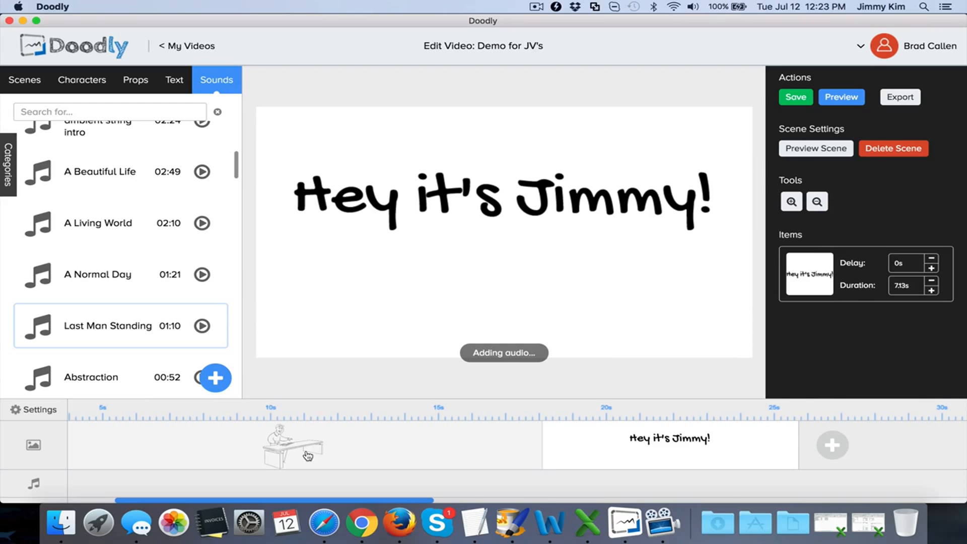
{"action": "left_click", "coordinate": [216, 377]}
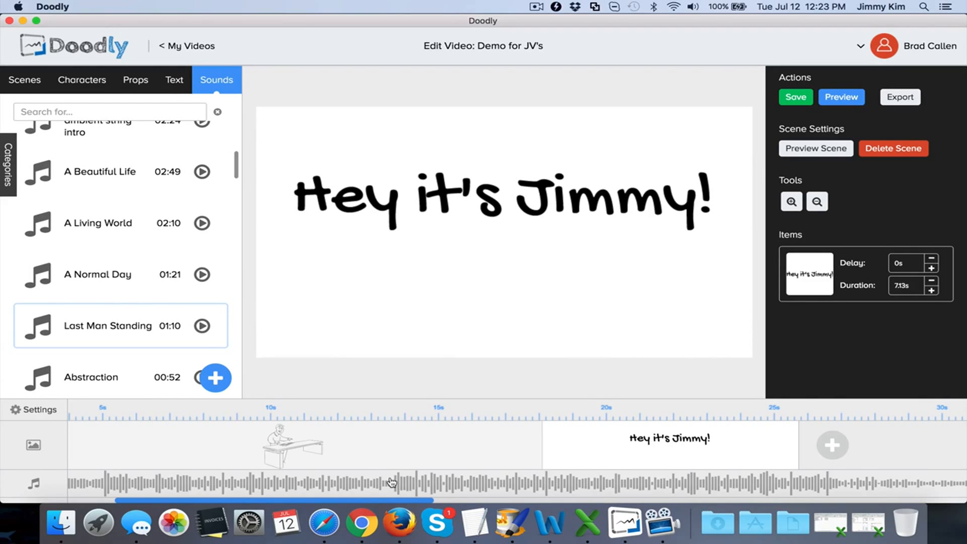
{"action": "scroll", "scroll_direction": "right", "scroll_amount": 3}
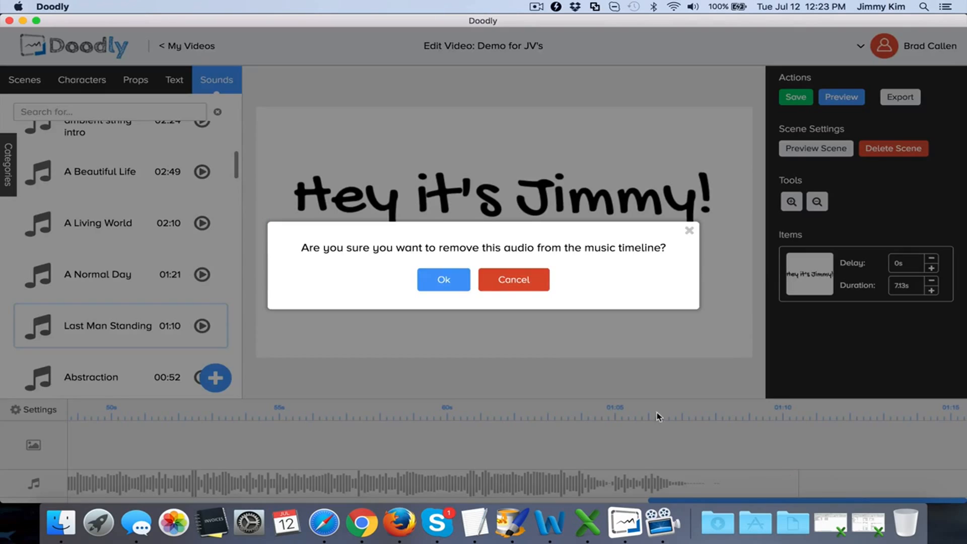
{"action": "left_click", "coordinate": [443, 280]}
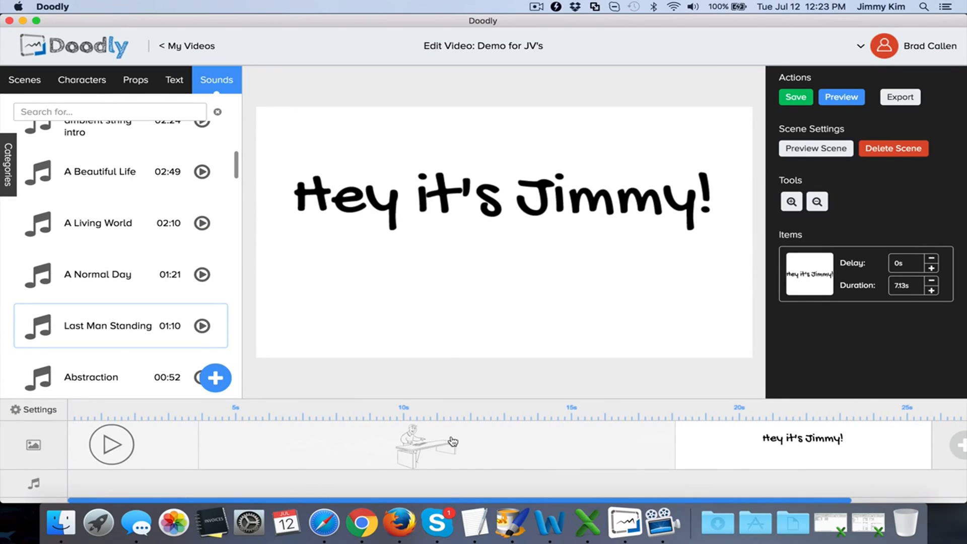
{"action": "mouse_move", "coordinate": [815, 191]}
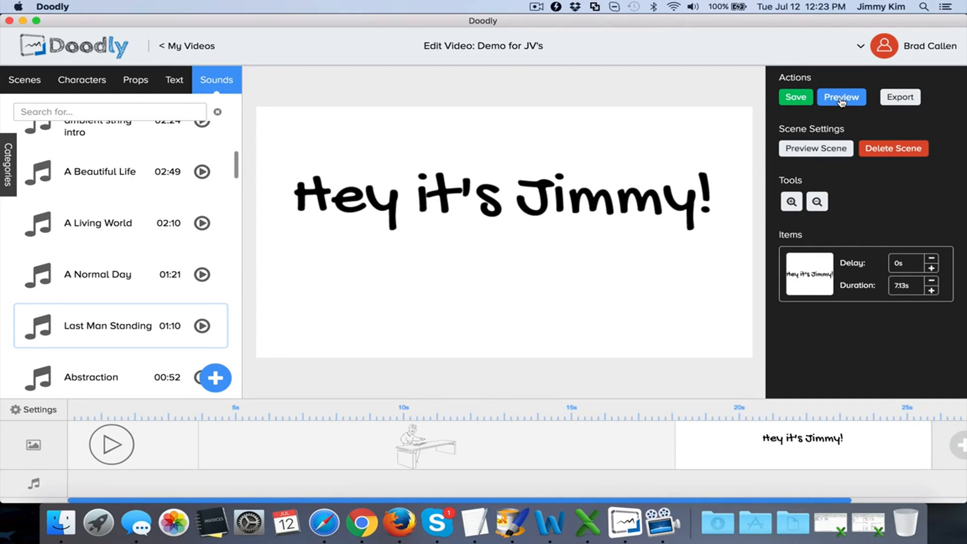
- Review the export dialog's Resolution, FPS and Quality choices (480p, 30 FPS, Maximum)
{"action": "left_click", "coordinate": [900, 97]}
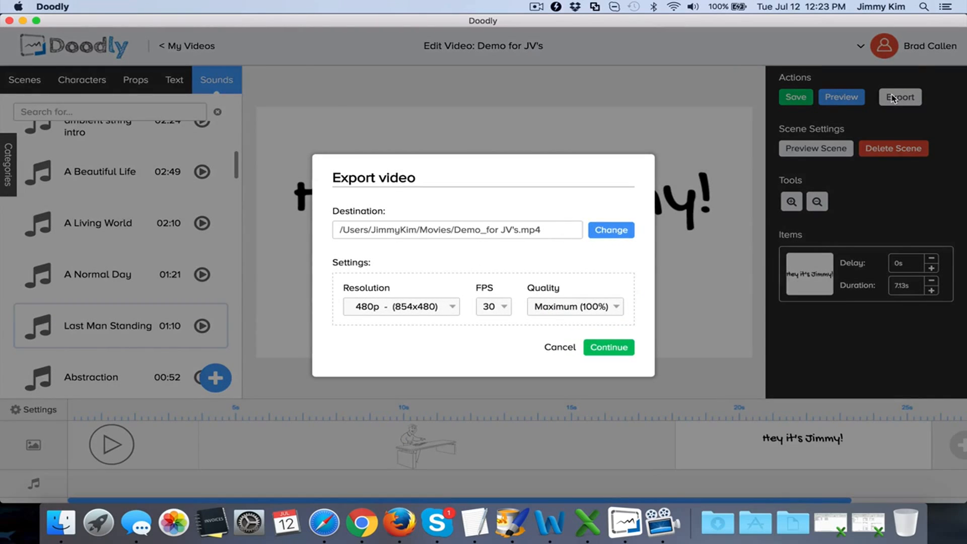
{"action": "left_click", "coordinate": [399, 306]}
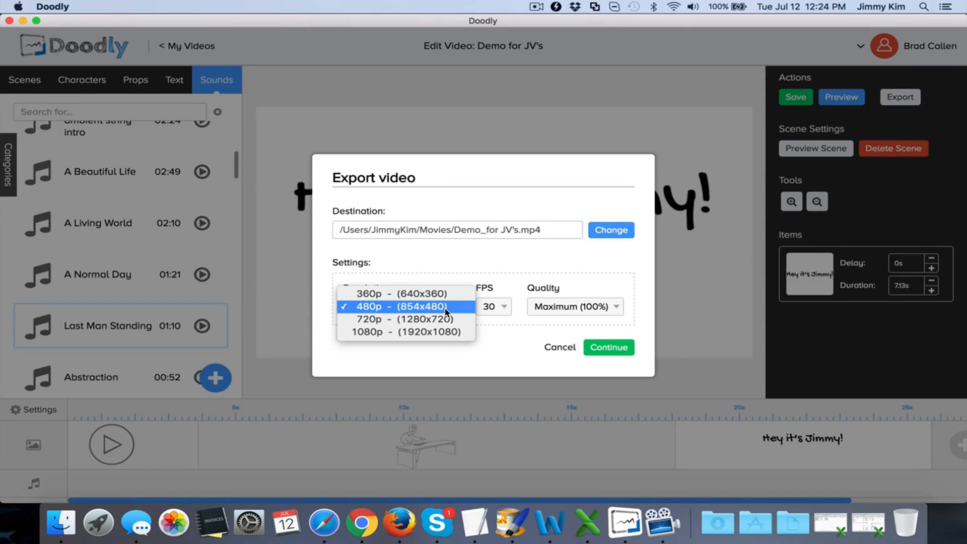
{"action": "mouse_move", "coordinate": [470, 276]}
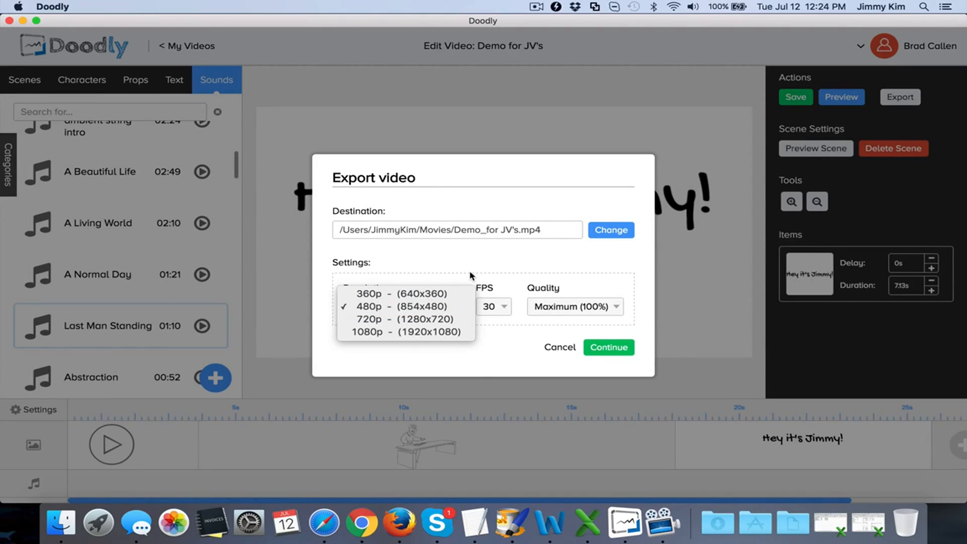
{"action": "left_click", "coordinate": [493, 306]}
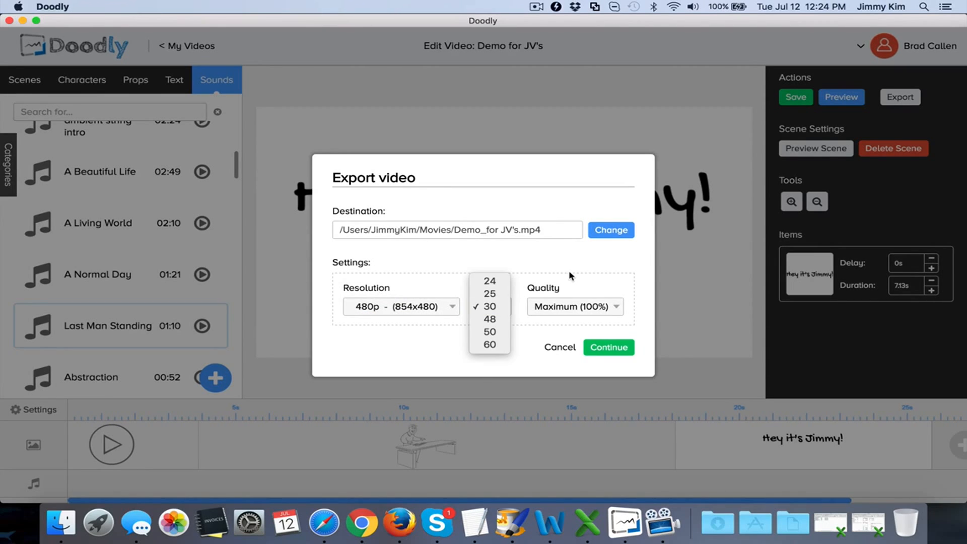
{"action": "left_click", "coordinate": [574, 306]}
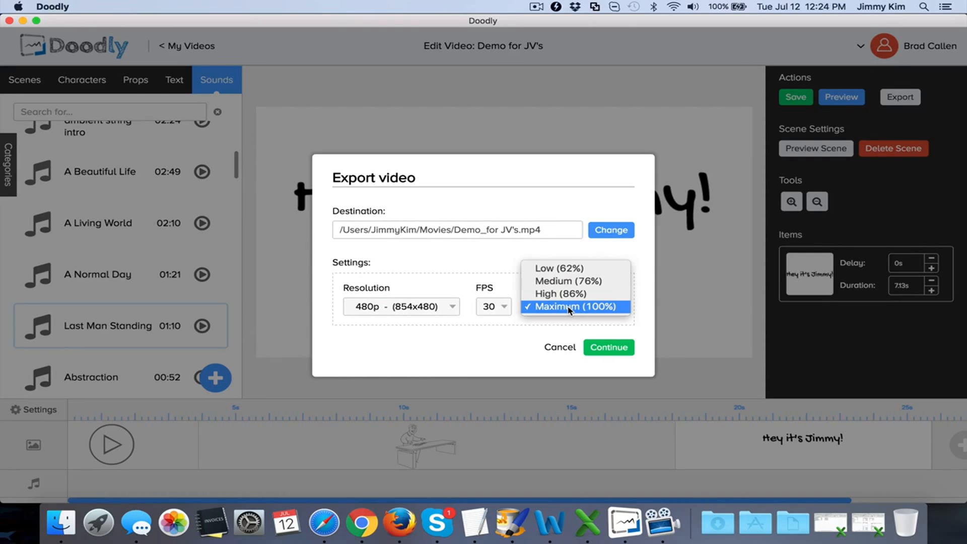